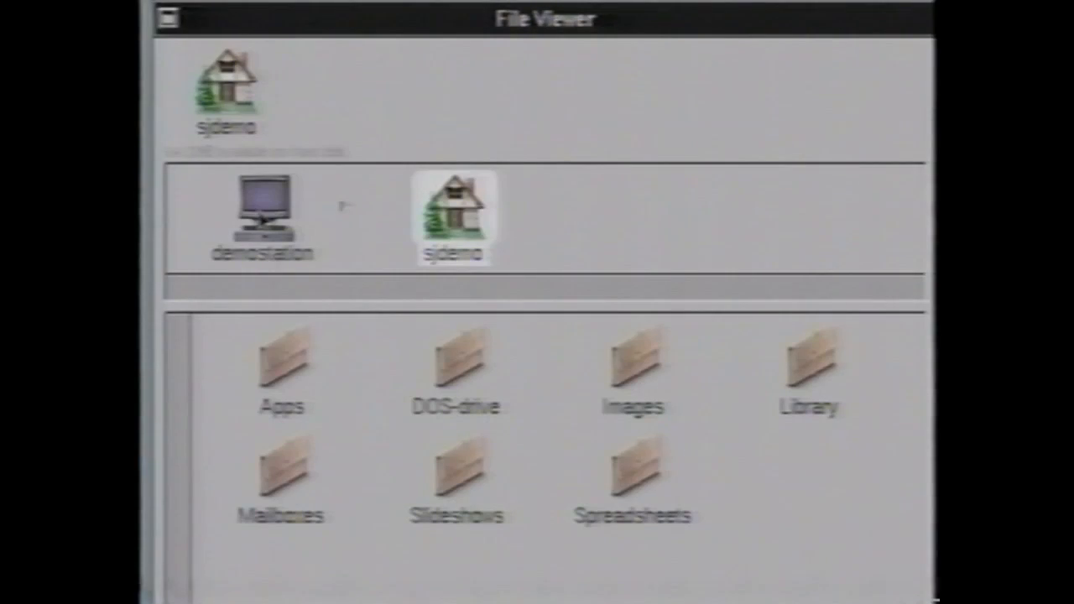
# Step: Browse from the demostration computer's top level through Net and demoserver into the Marketing folder
pyautogui.click(265, 205)
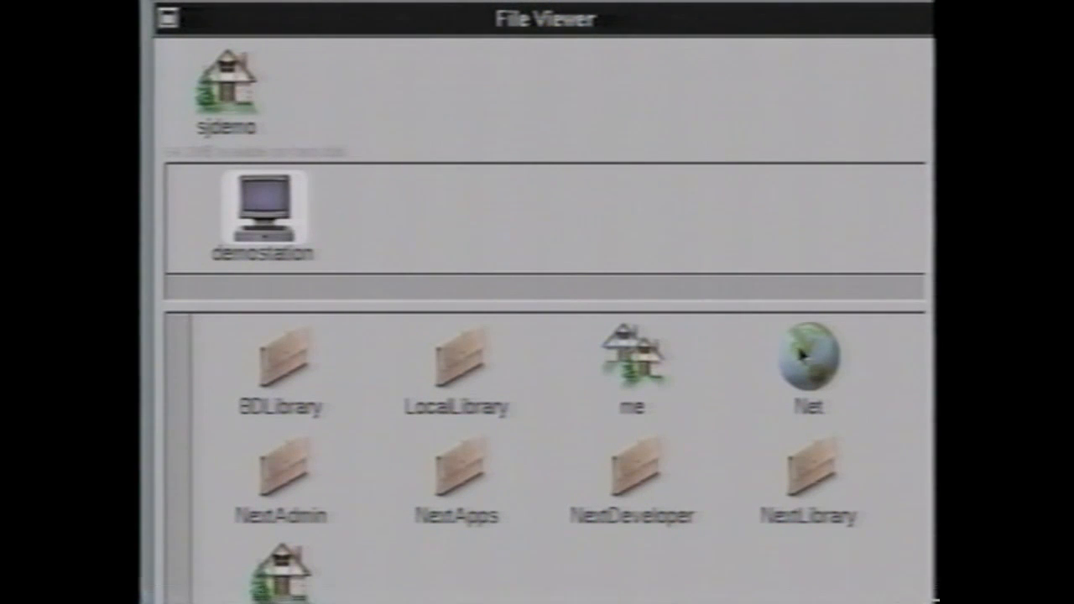
pyautogui.click(807, 360)
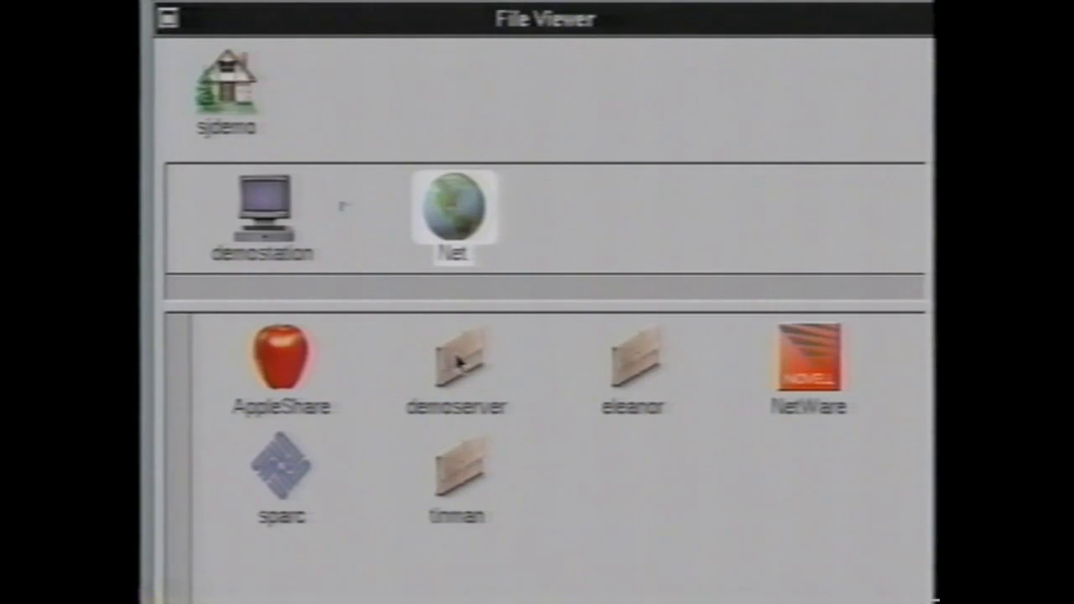
pyautogui.doubleClick(457, 361)
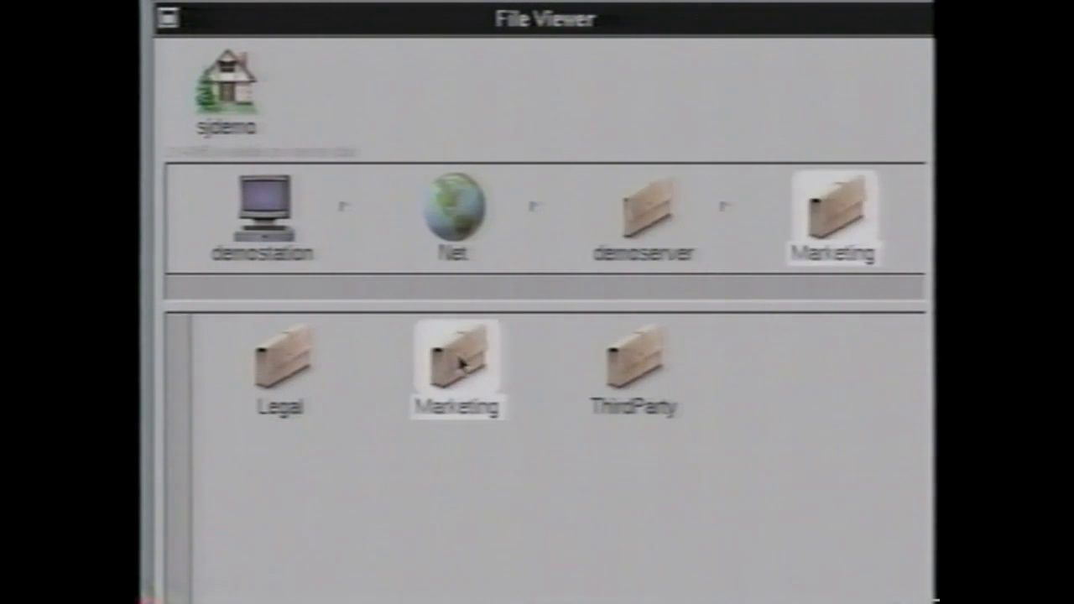
pyautogui.doubleClick(458, 356)
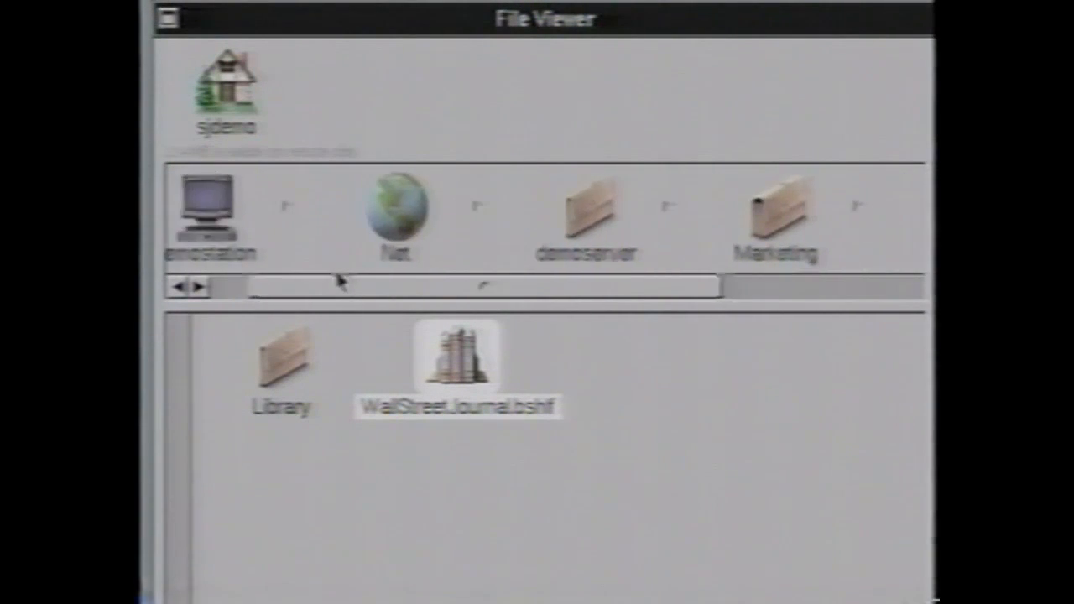
pyautogui.hscroll(3)
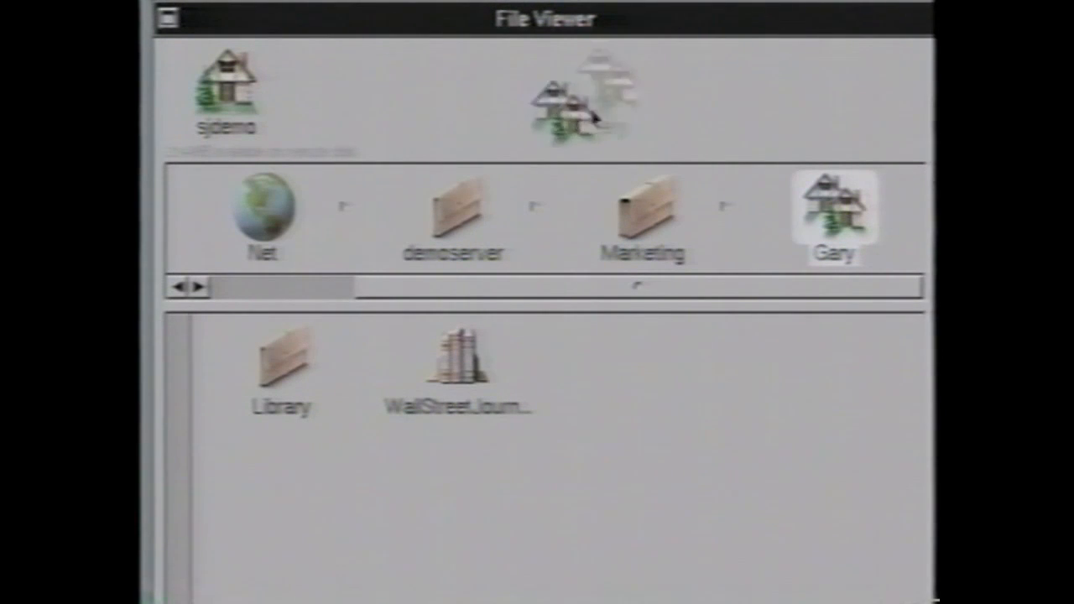
# Step: Drag the Gary folder from the path area onto the File Viewer shelf
pyautogui.moveTo(574, 96); pyautogui.dragTo(730, 87)
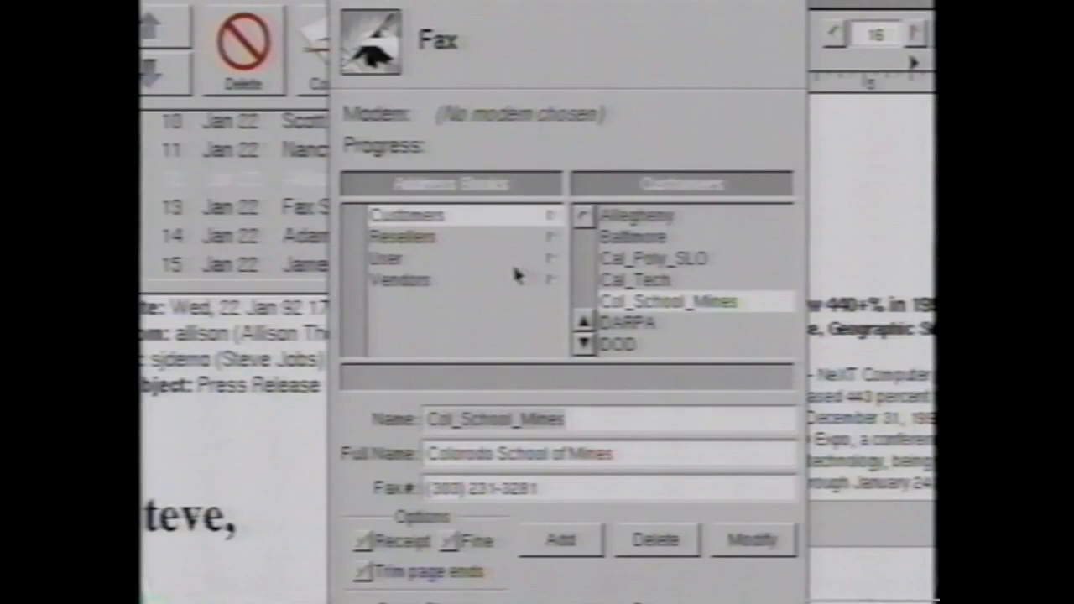
# Step: Show the Resellers address book and pick one of its entries as fax recipient
pyautogui.click(405, 235)
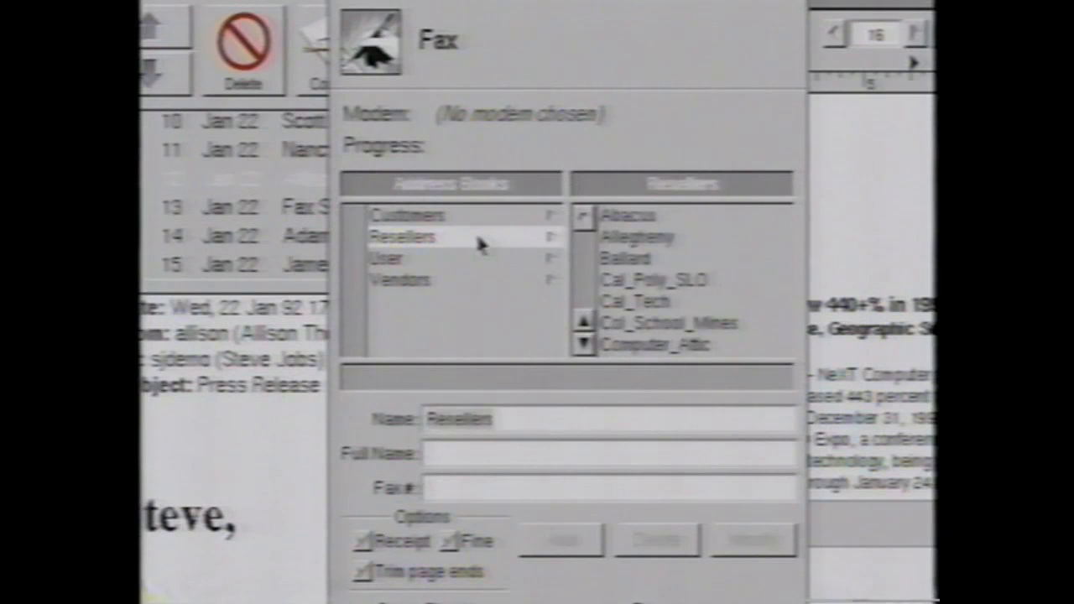
pyautogui.click(668, 323)
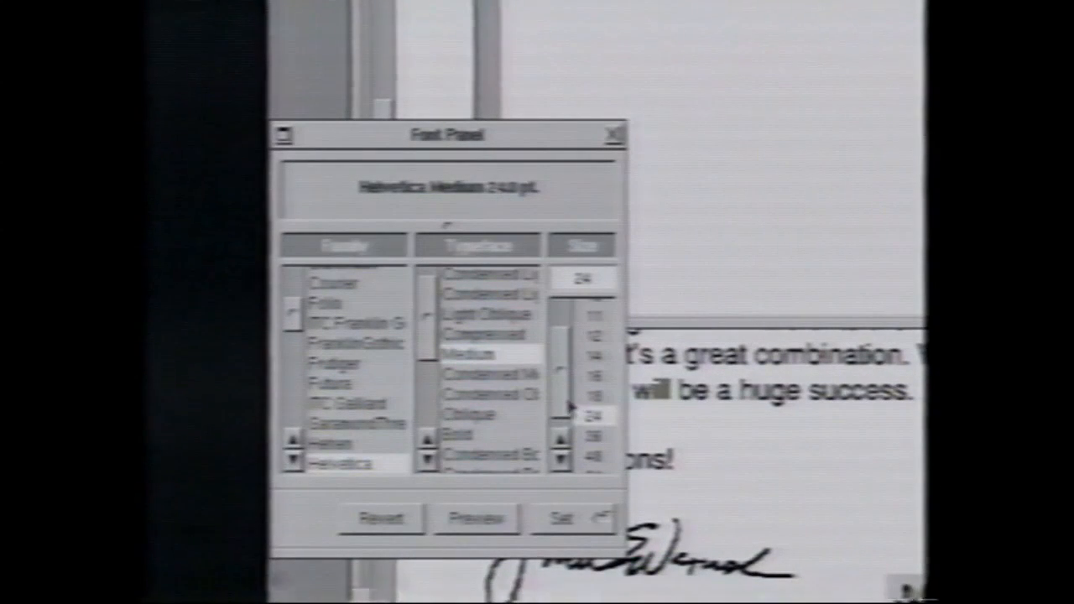
# Step: Scroll the Font Panel's Size list toward 24 points for Helvetica Medium
pyautogui.scroll(-3)
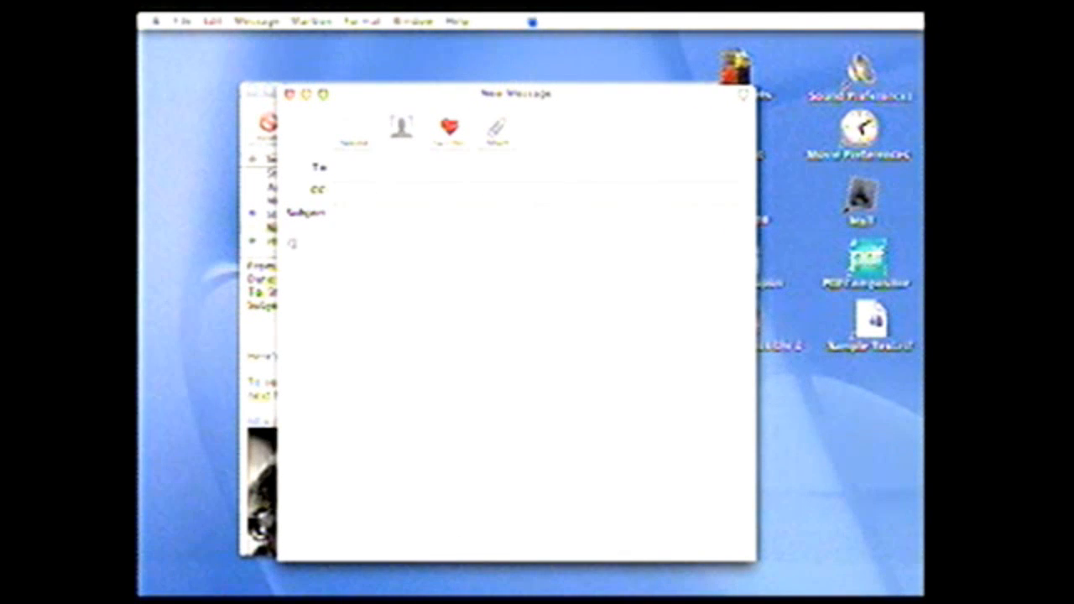
# Step: Write 'Greetings' in the new message and restyle it in Geneva Regular from the Fonts panel
pyautogui.write('Greetings to everyone')
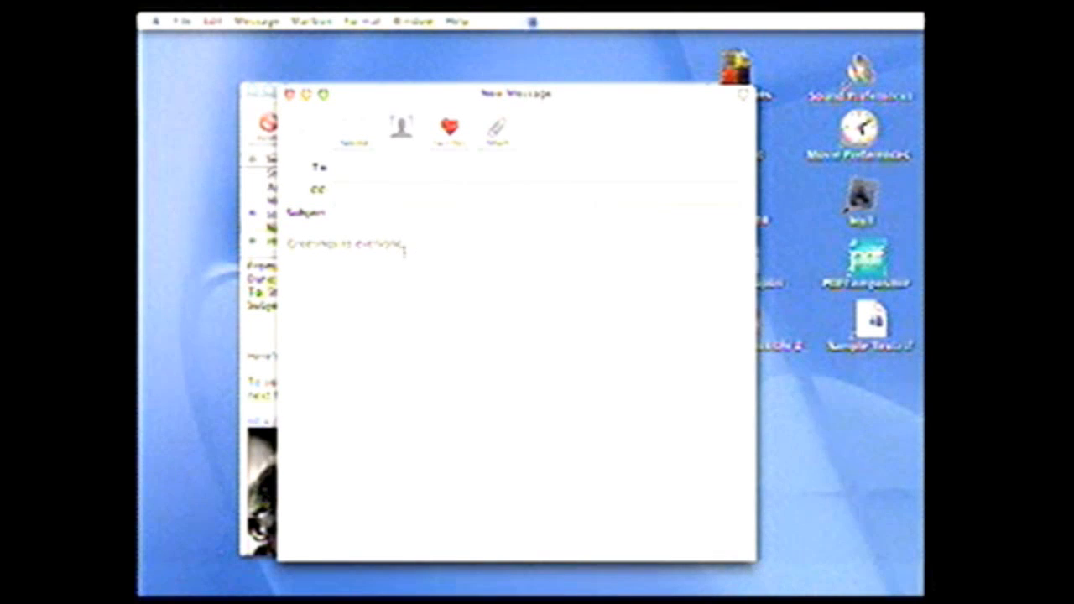
pyautogui.click(363, 20)
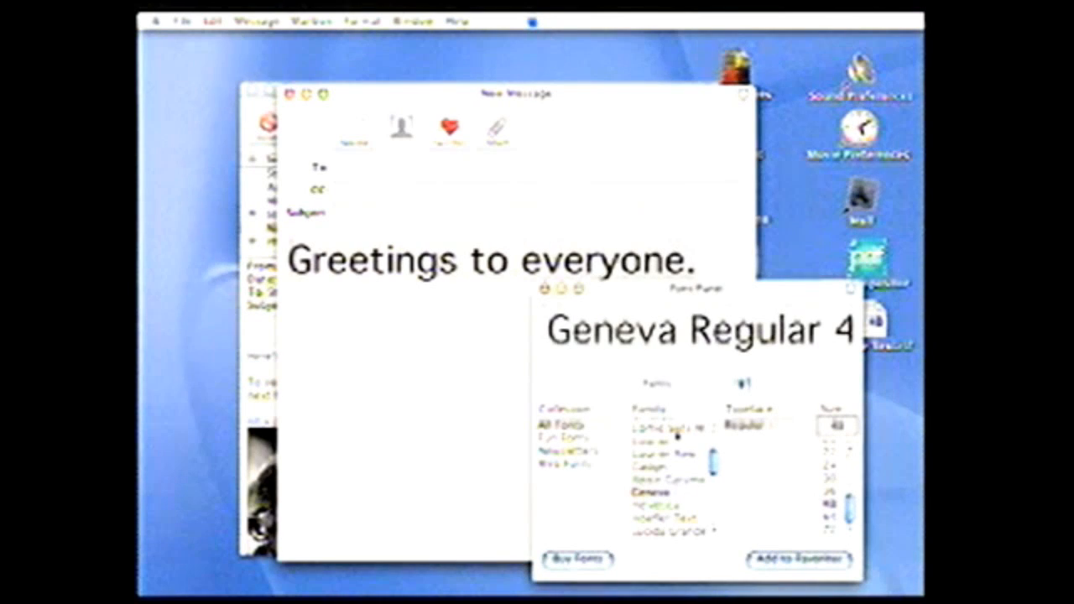
pyautogui.click(668, 487)
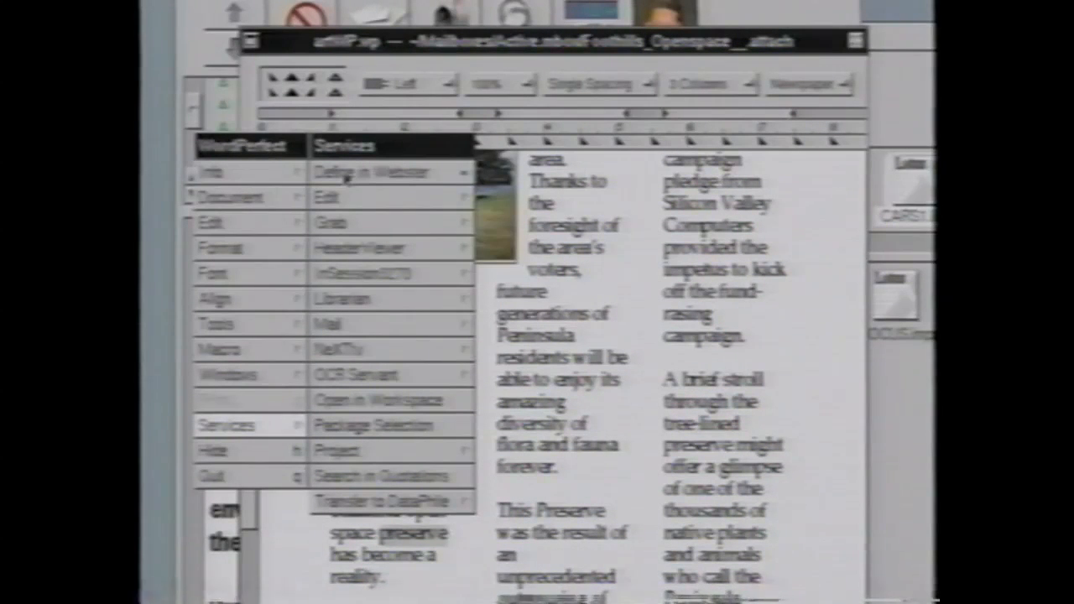
# Step: Launch Define in Webster from WordPerfect's Services to look up a word
pyautogui.click(386, 171)
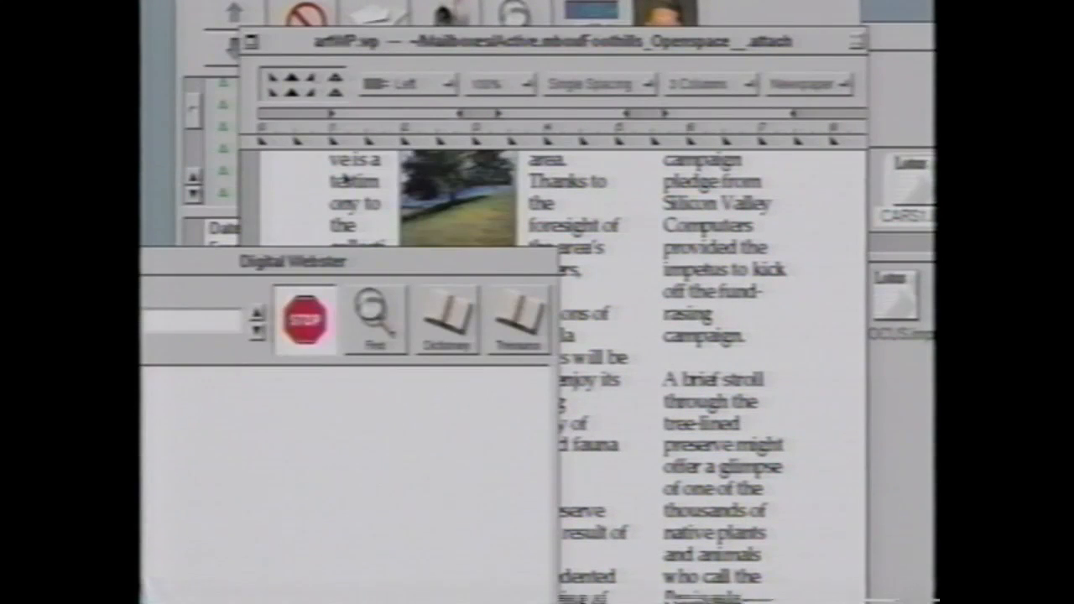